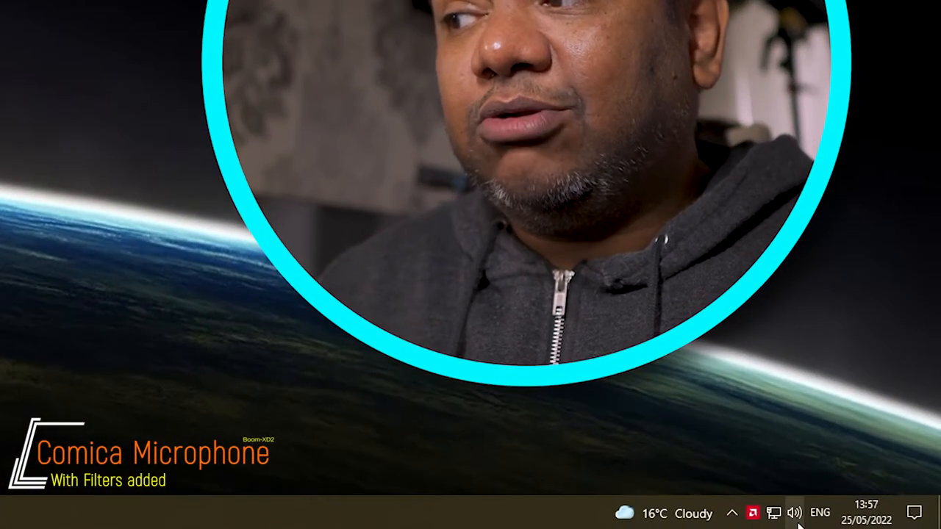
# - Open the classic Sound window from the speaker icon and show its Recording devices list
pyautogui.rightClick(793, 511)
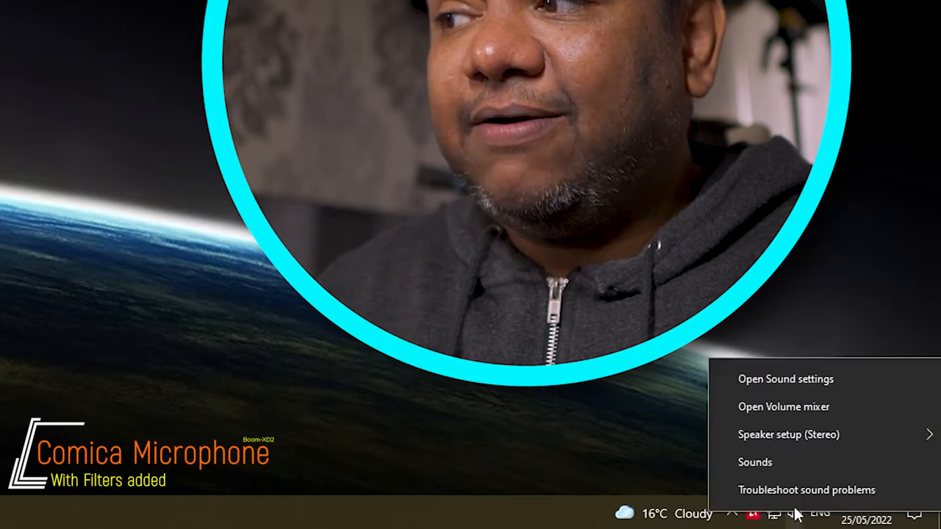
pyautogui.click(754, 462)
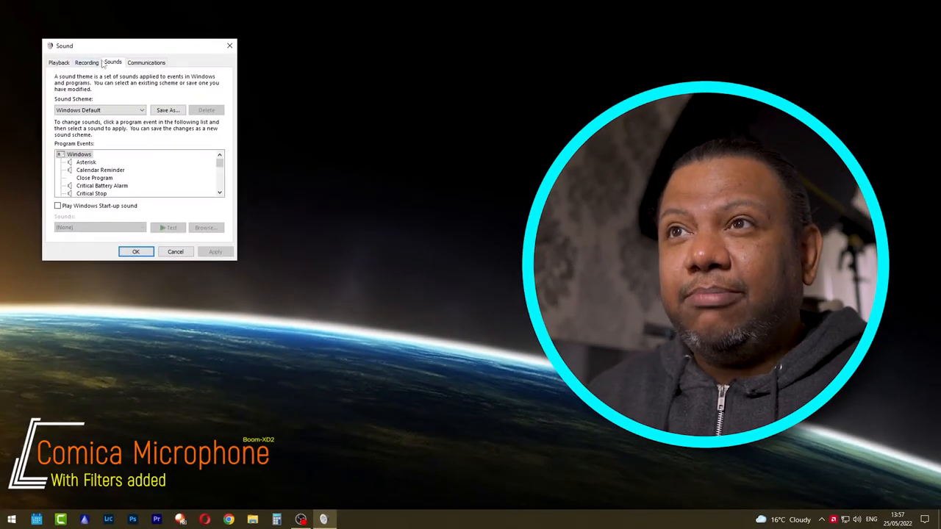
pyautogui.click(91, 62)
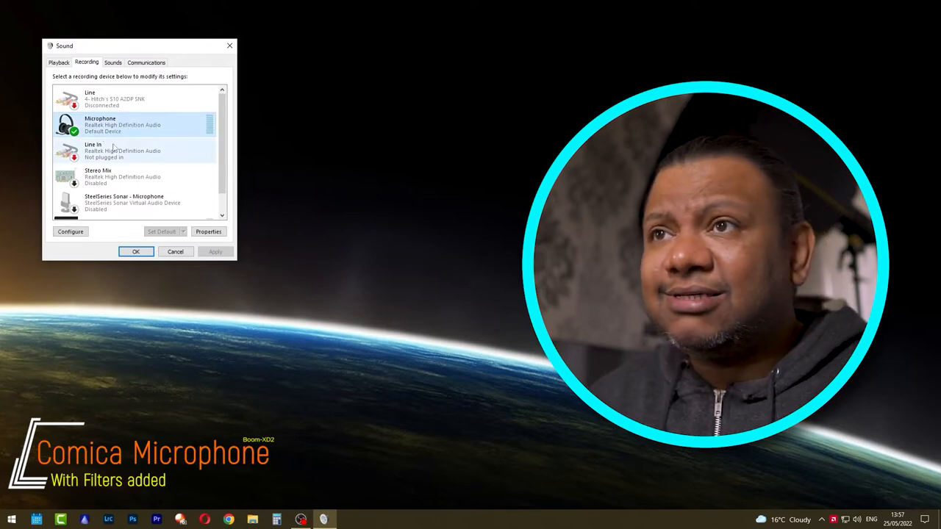
# - Drag within the Sound dialog's Recording tab to view the listed microphones
pyautogui.moveTo(139, 45); pyautogui.dragTo(161, 57)
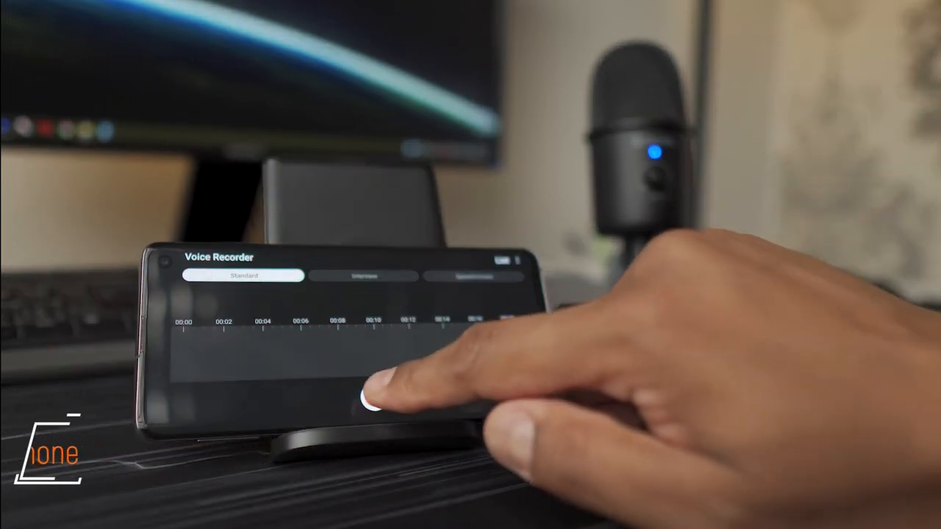
# - Start a Standard-mode recording in the phone's Voice Recorder through the external microphone
pyautogui.click(369, 405)
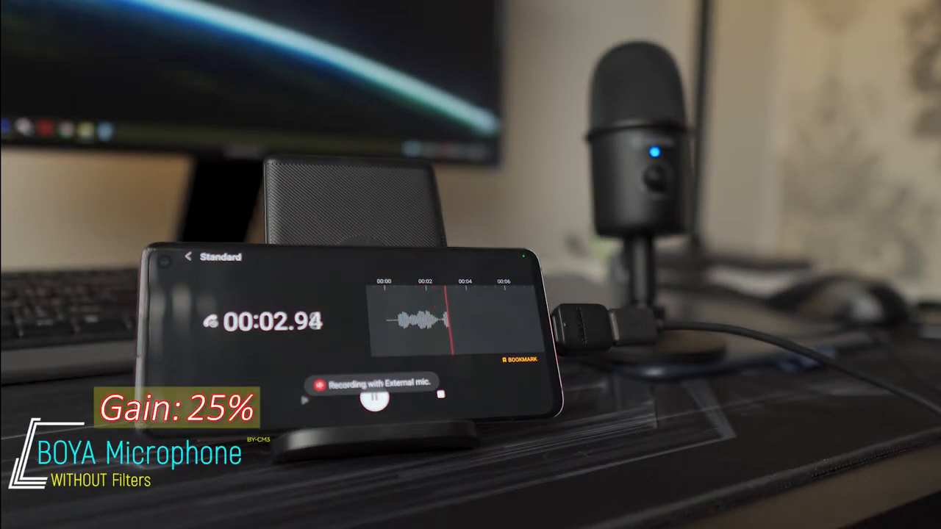